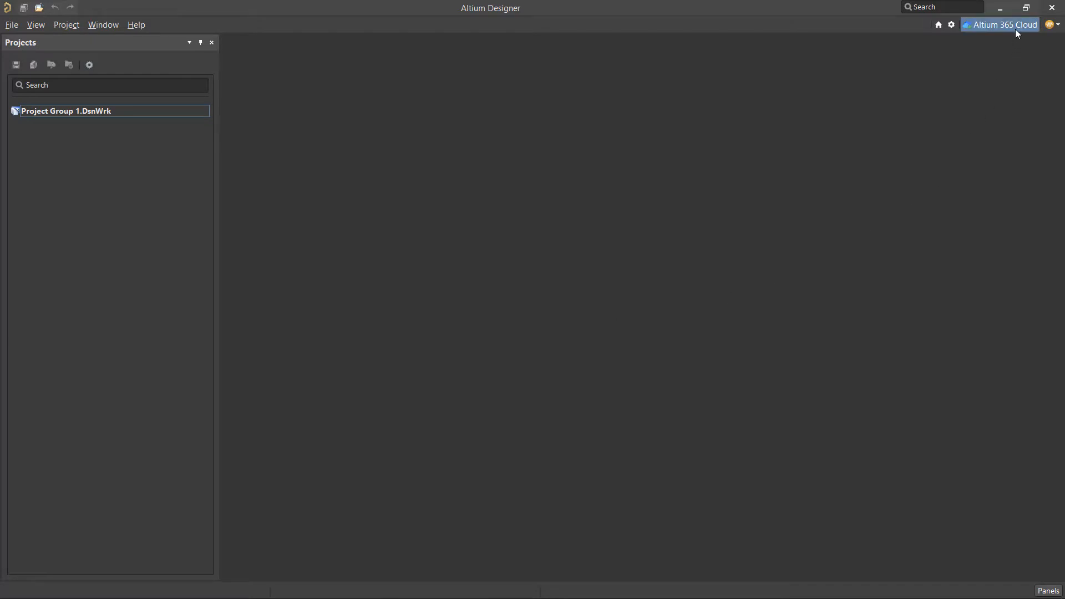
Open the Altium 365 Cloud workspace in the browser and show its Team member list
left_click(1000, 25)
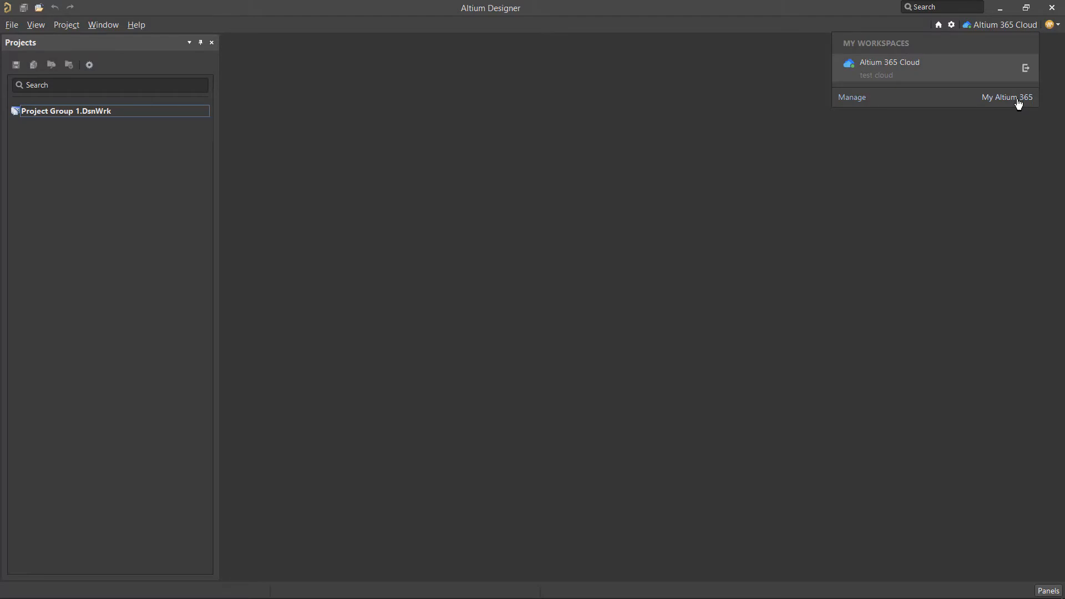
left_click(1007, 97)
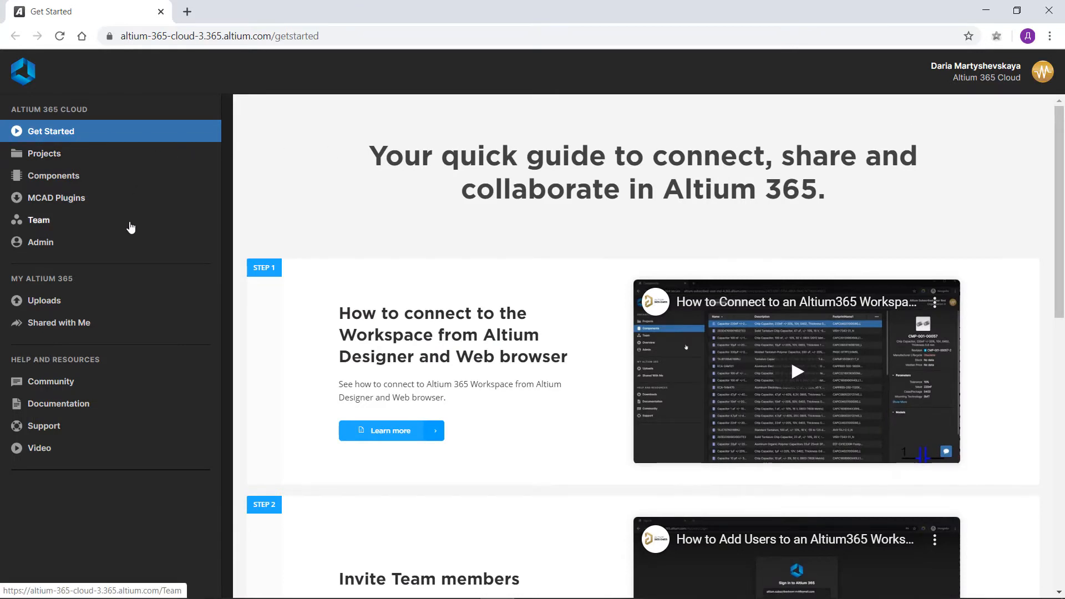
left_click(39, 219)
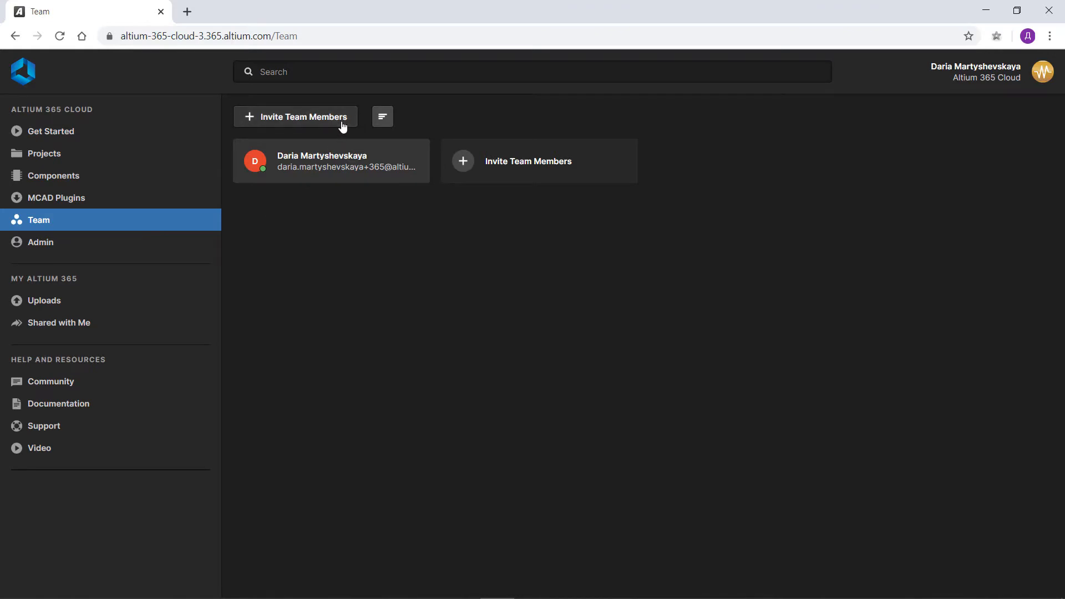
Invite two colleagues, picking the suggestions for 'vi' and 'max' as new members
left_click(295, 116)
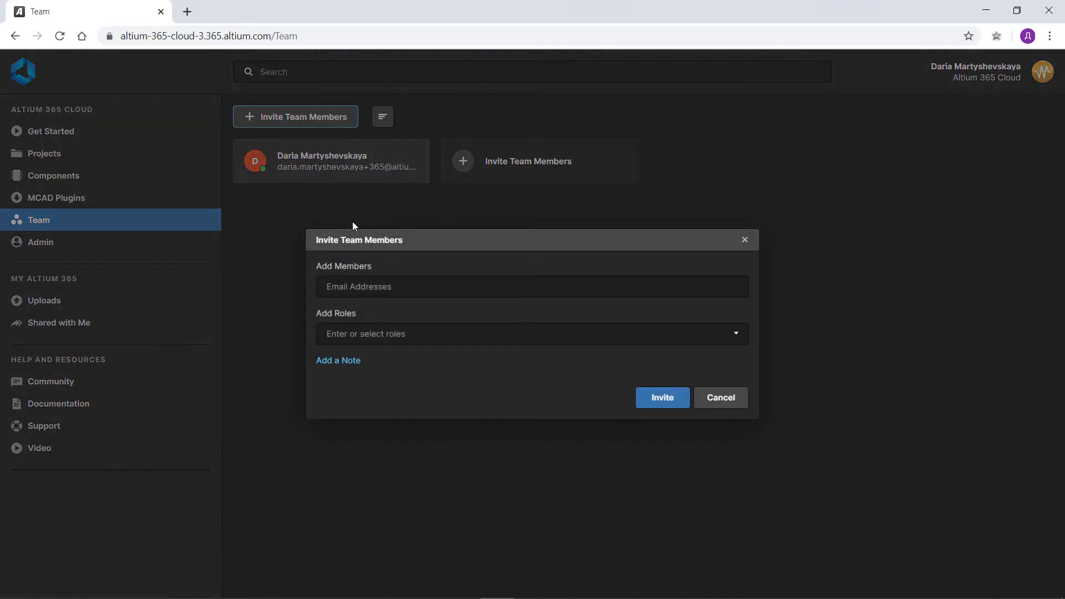
type("vic")
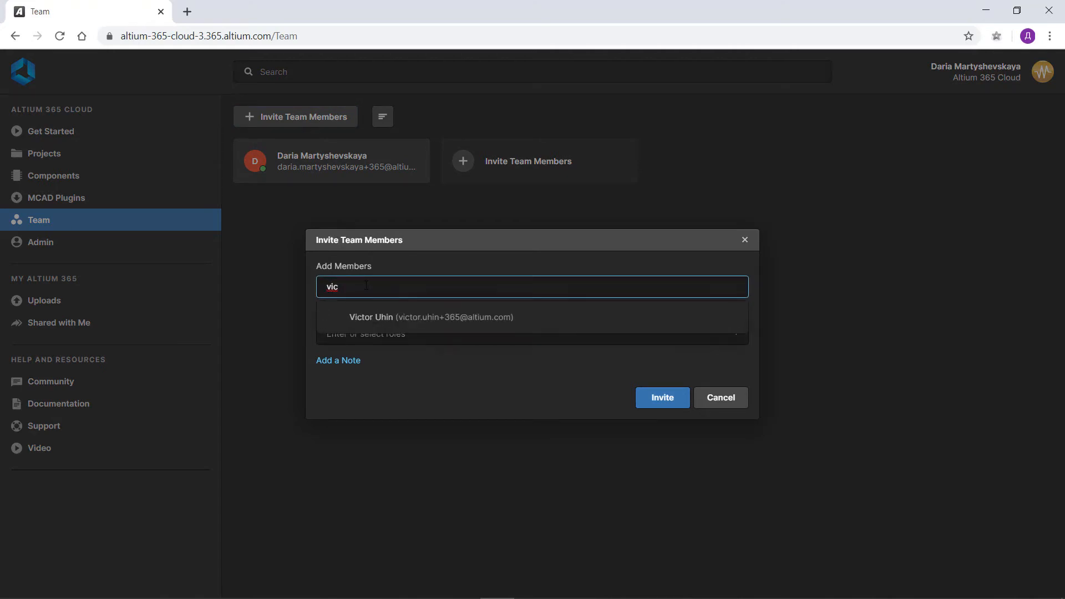
left_click(430, 317)
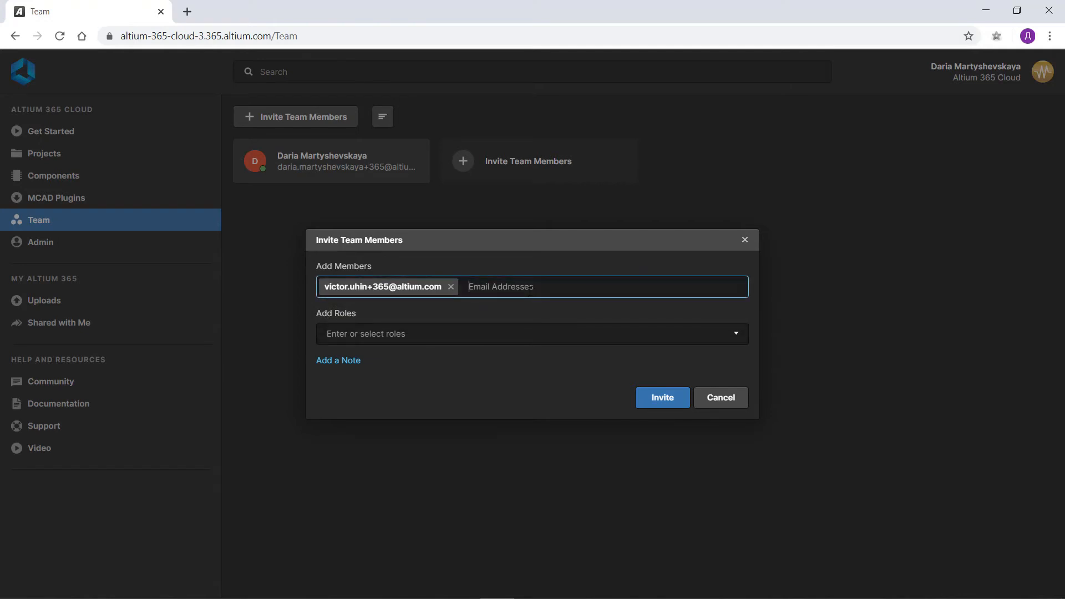
type("max")
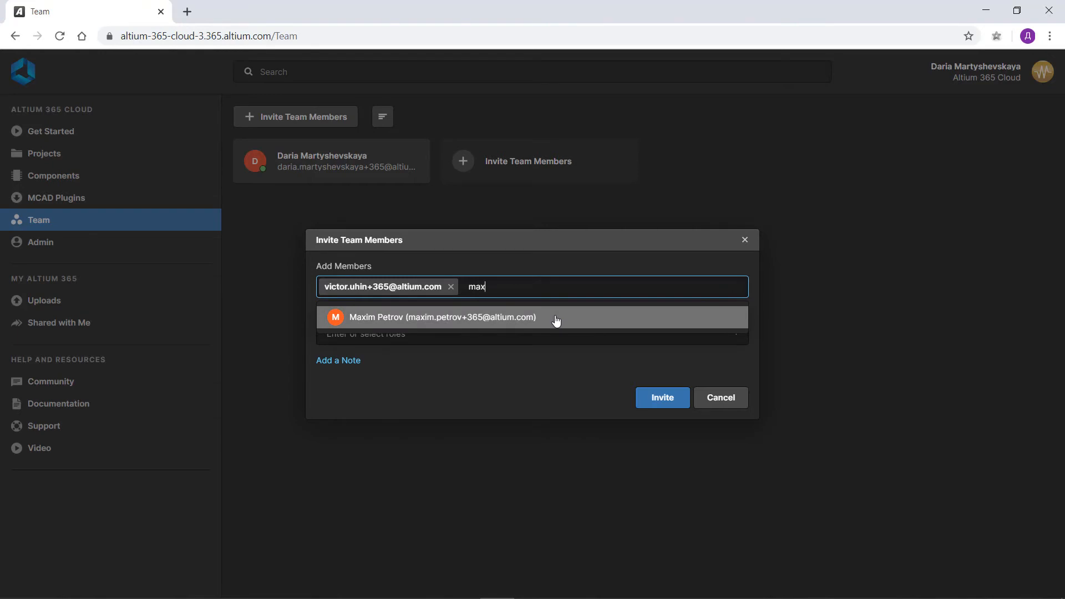
left_click(443, 318)
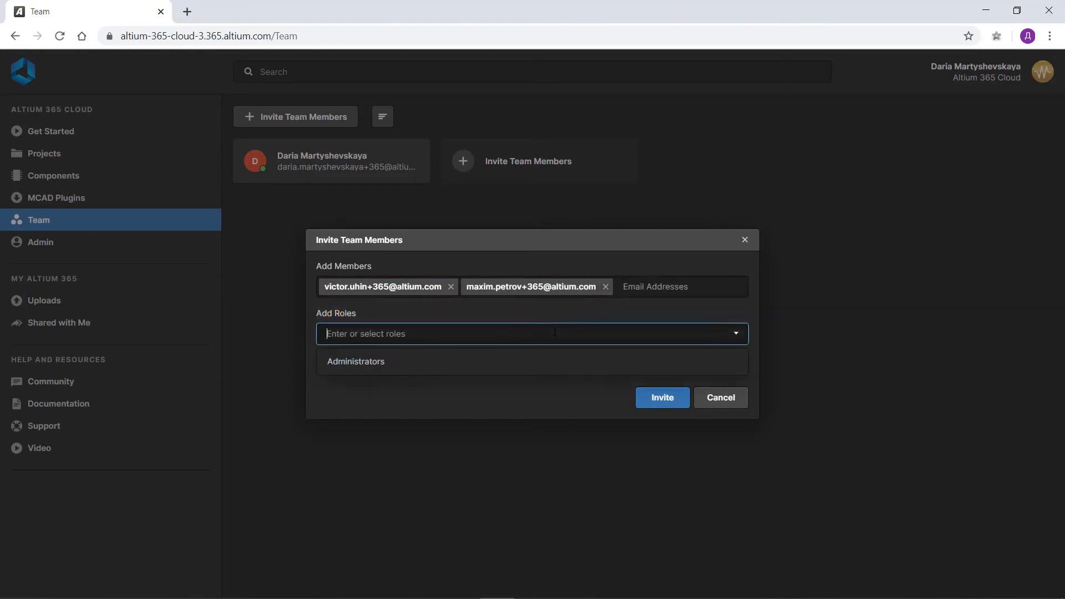
mouse_move(552, 361)
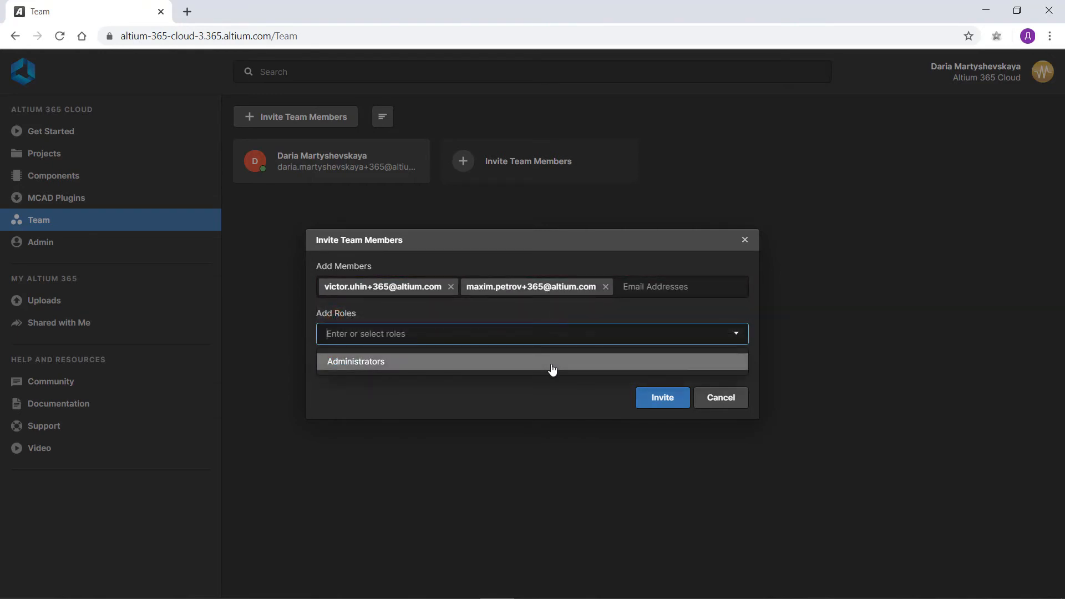
Assign both invitees the Administrators role with the note 'Welcome to the workspace'
left_click(355, 361)
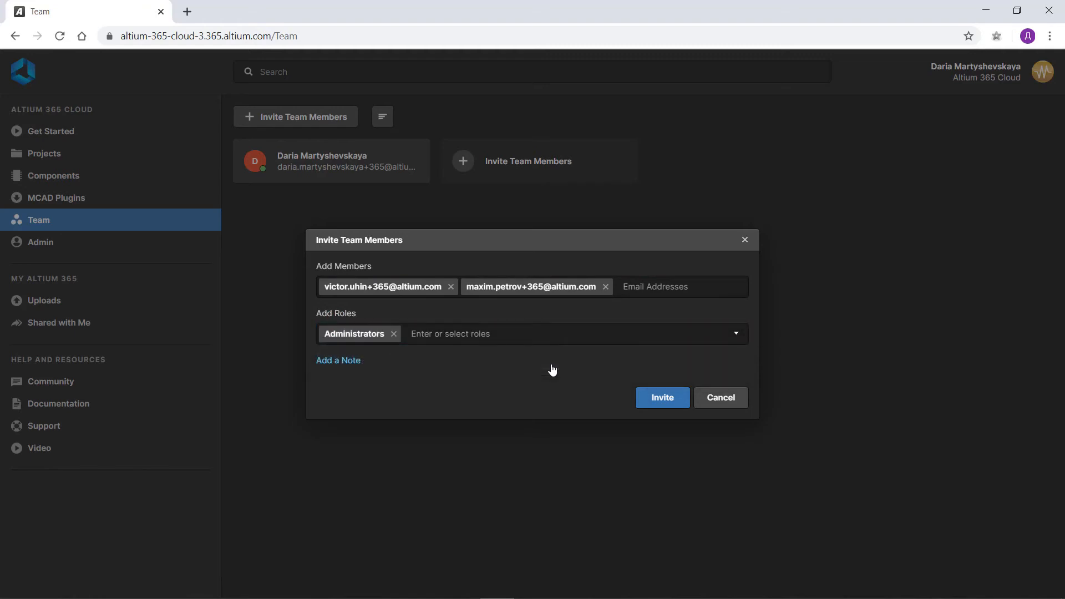
left_click(338, 360)
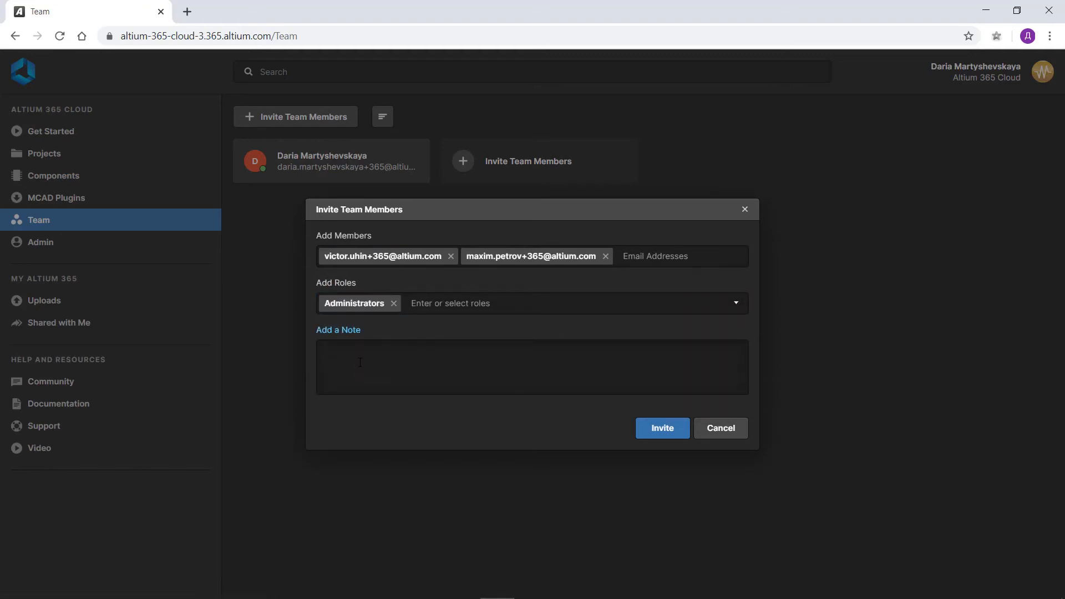
type("Welcome to t")
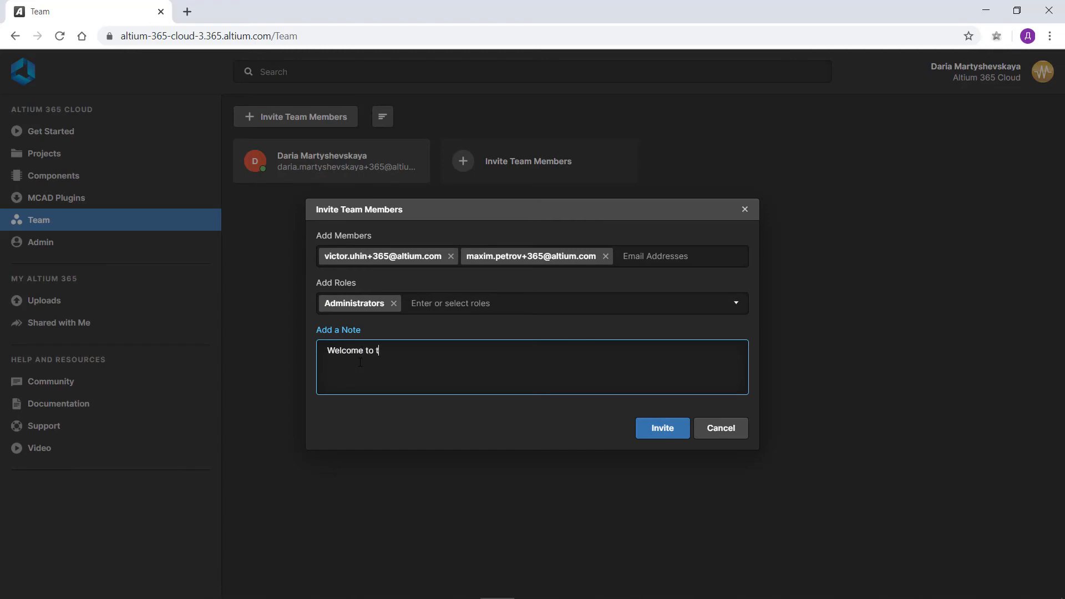
type("he workspa")
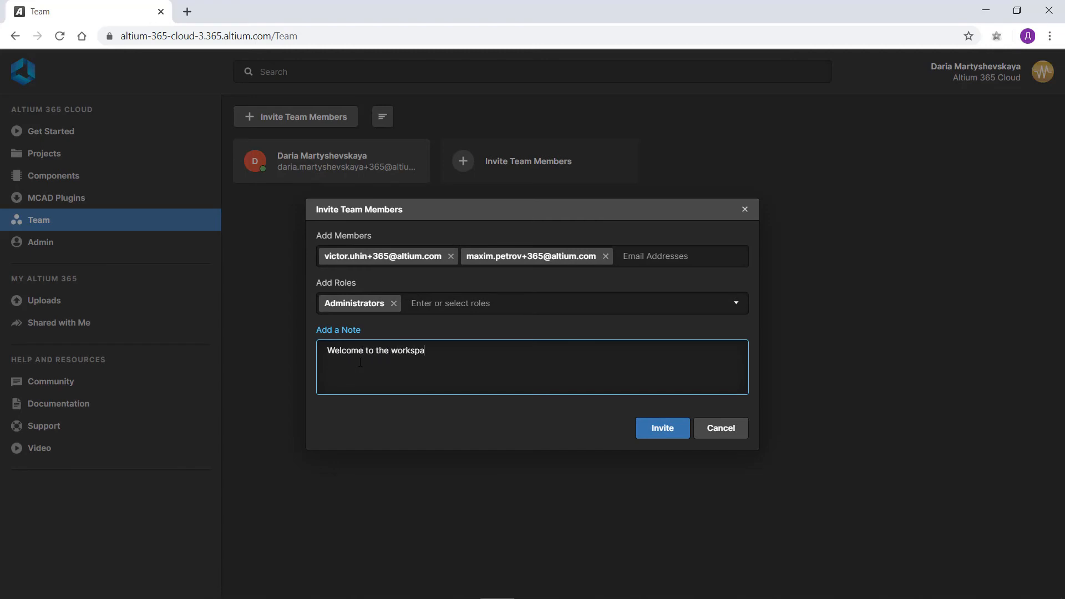
type("ce")
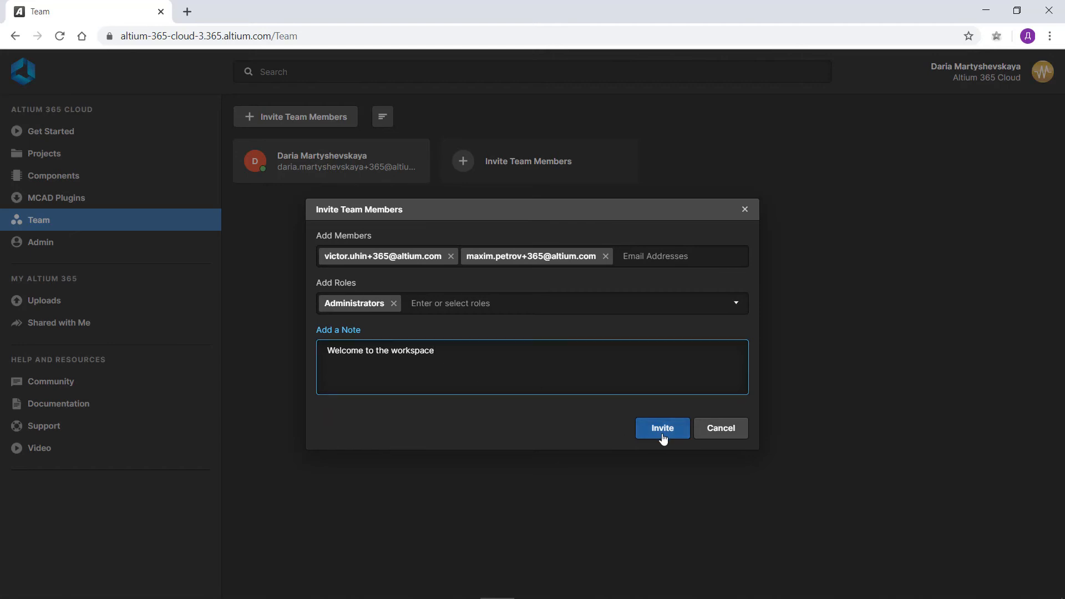
left_click(661, 427)
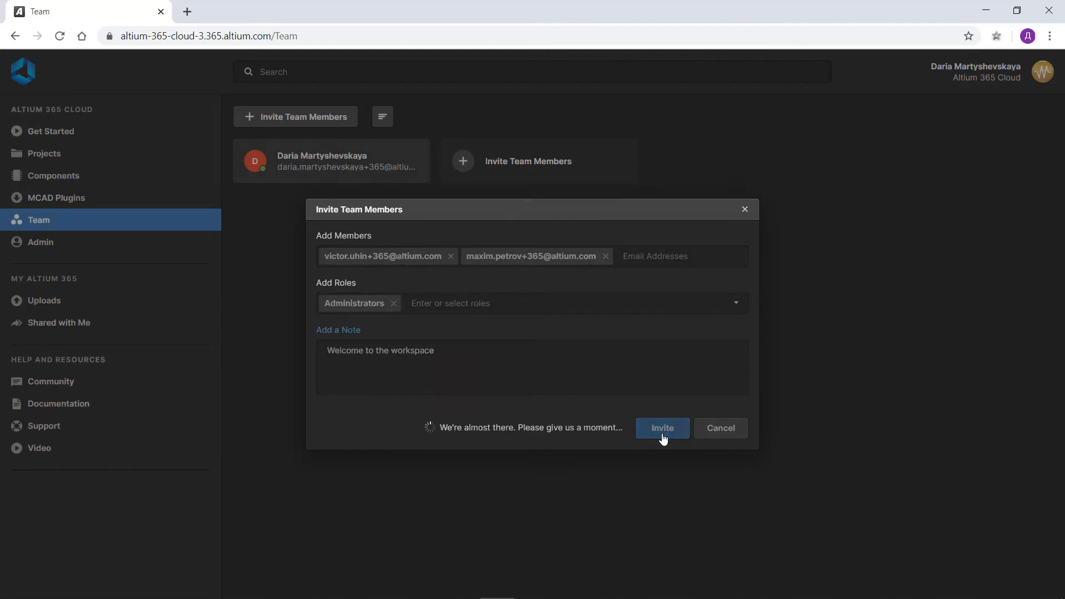
left_click(661, 427)
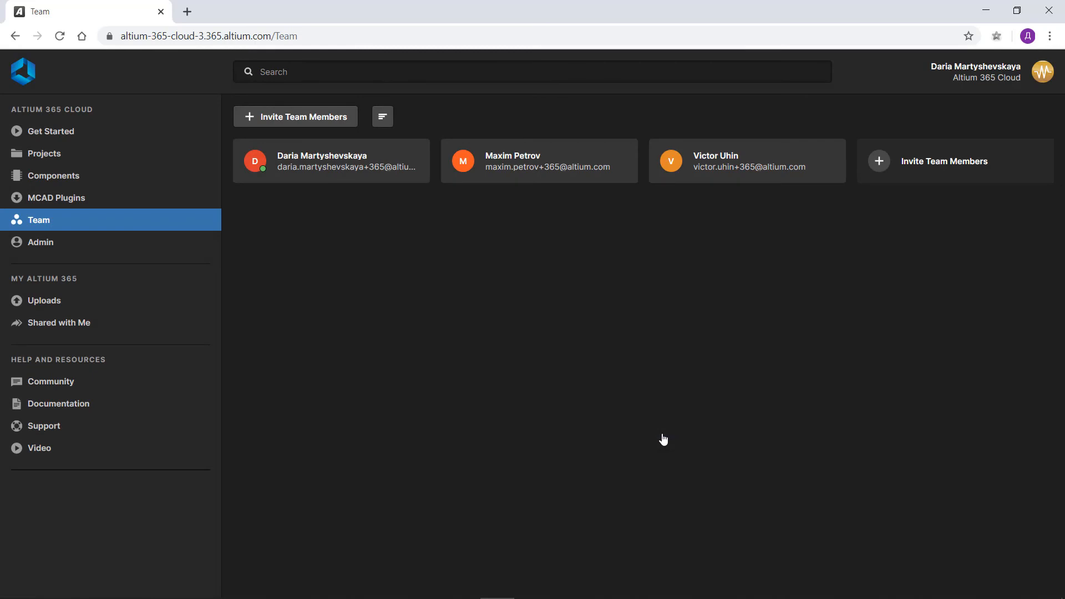